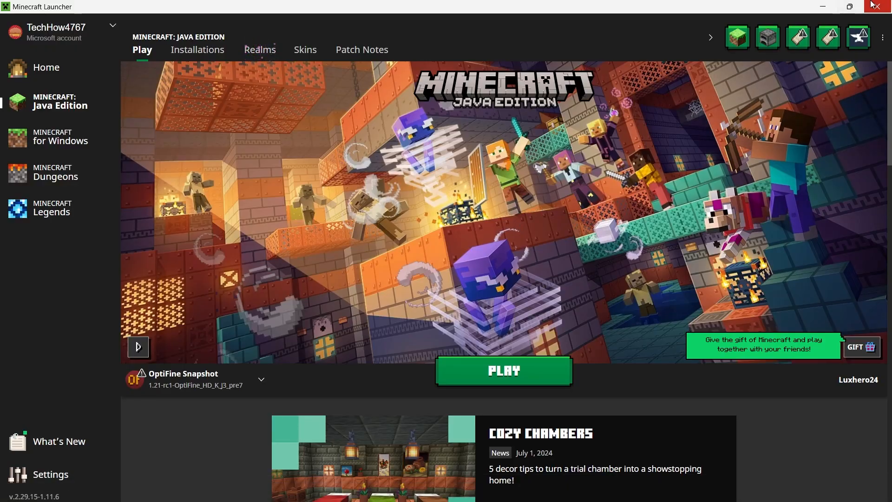
# Close the Minecraft Launcher window before installing Essential.
pyautogui.click(877, 6)
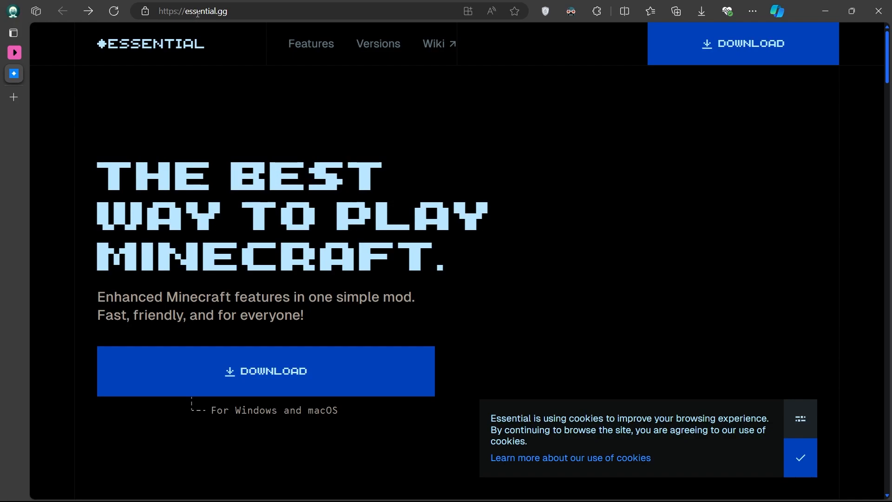
pyautogui.moveTo(286, 100)
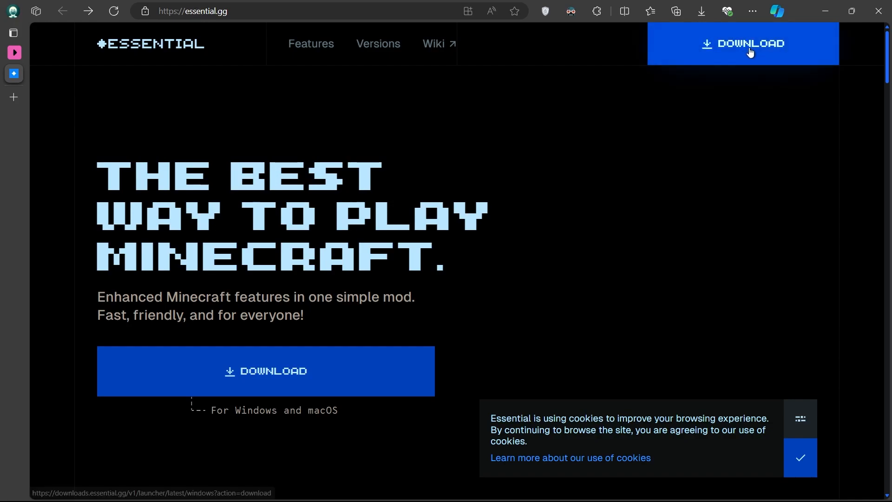
pyautogui.moveTo(658, 37)
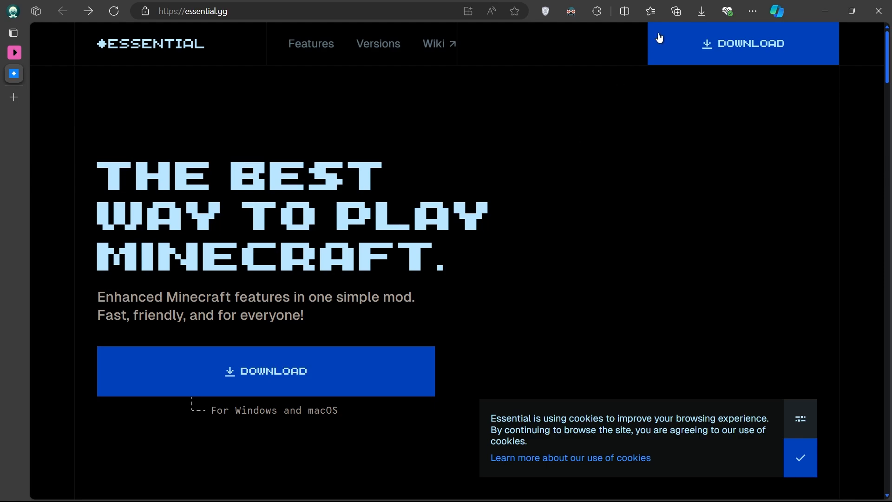
# Download the Essential Windows installer from essential.gg.
pyautogui.click(700, 11)
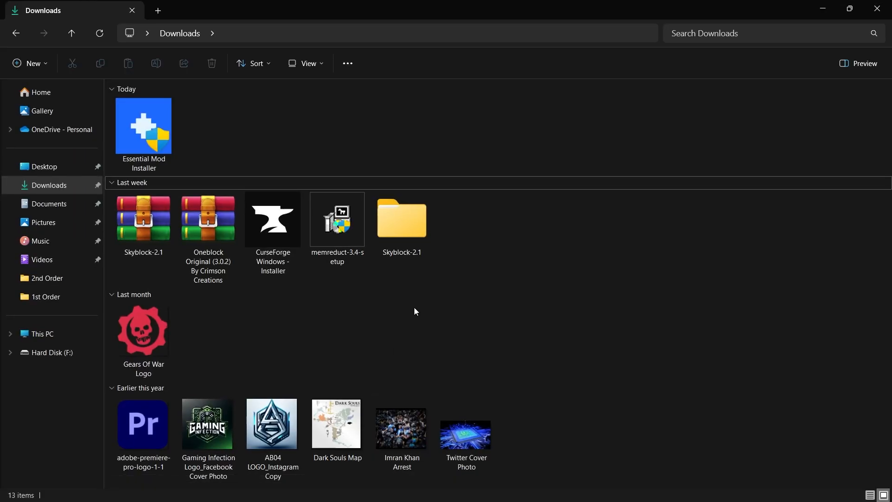
# Run Essential Mod Installer from the Downloads folder.
pyautogui.click(143, 134)
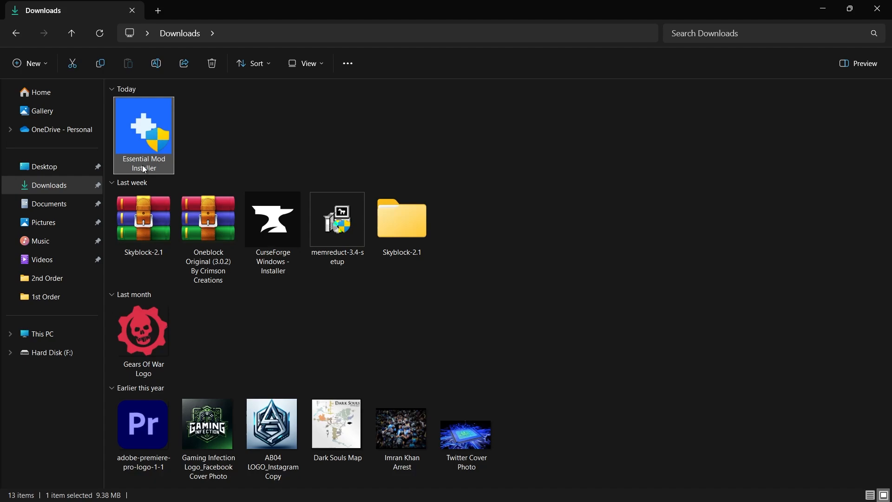
pyautogui.moveTo(309, 142)
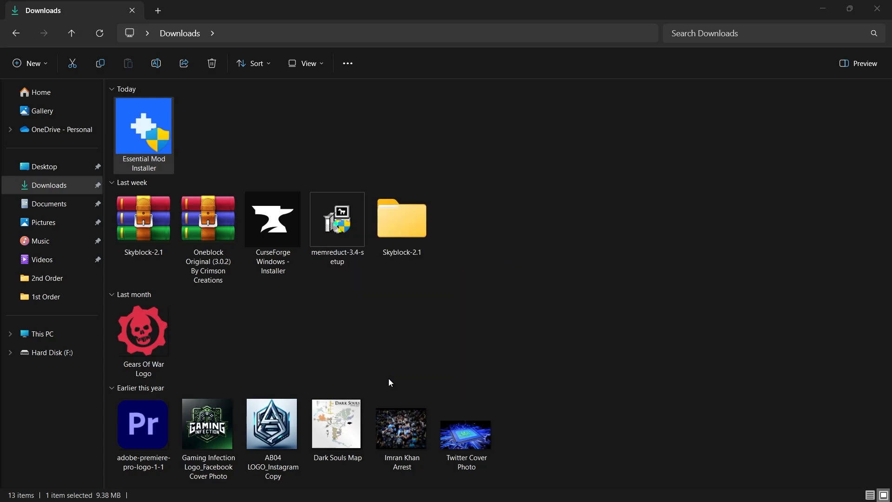
pyautogui.doubleClick(143, 126)
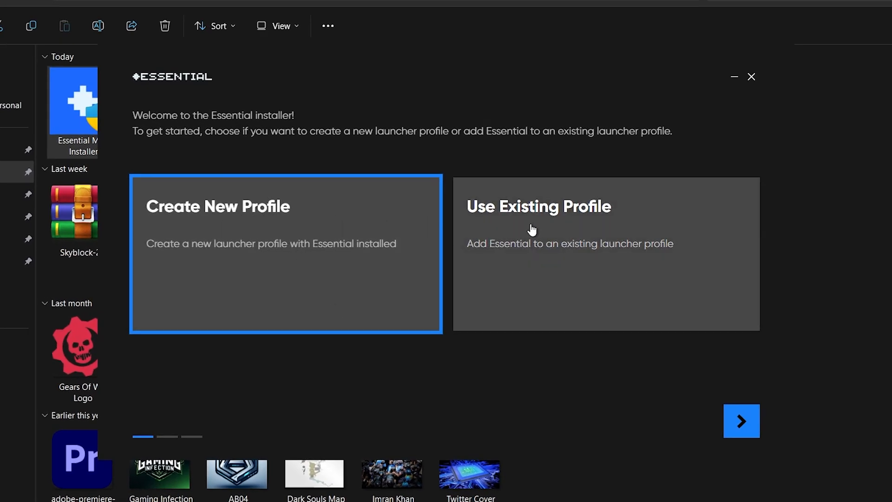
pyautogui.moveTo(539, 229)
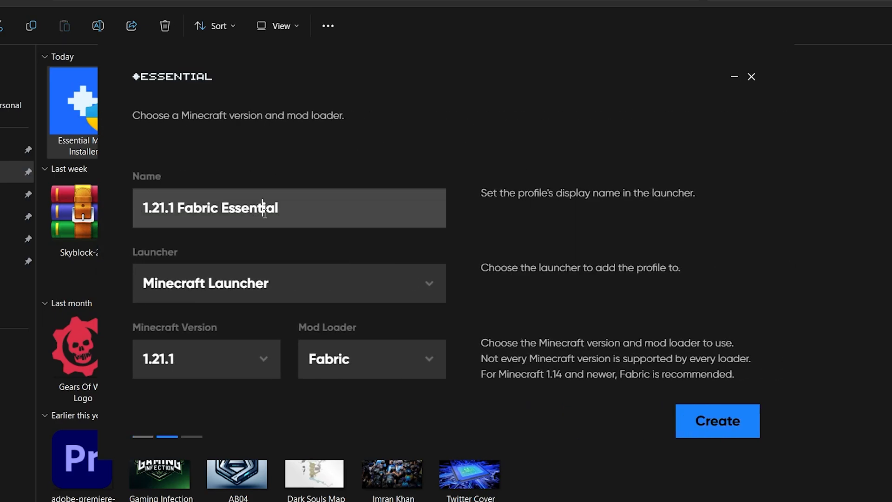
# Create an Essential profile for Minecraft Launcher with Minecraft 1.21.1 and Fabric.
pyautogui.click(289, 283)
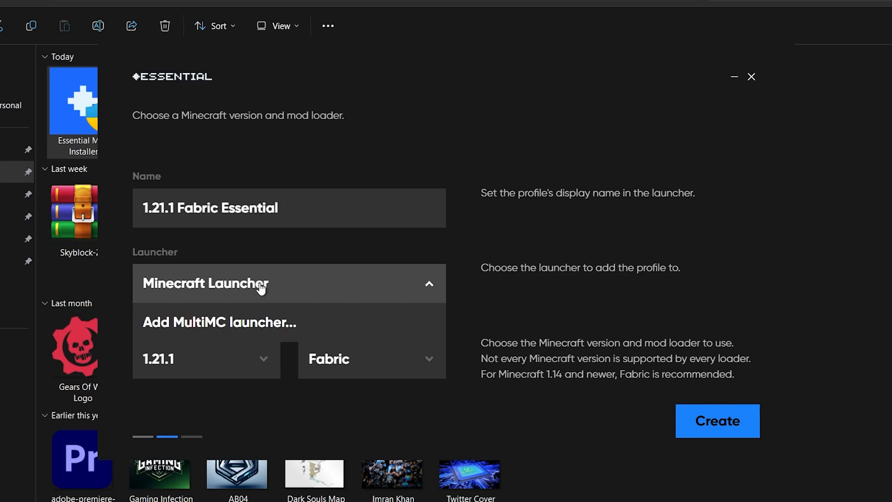
pyautogui.click(370, 359)
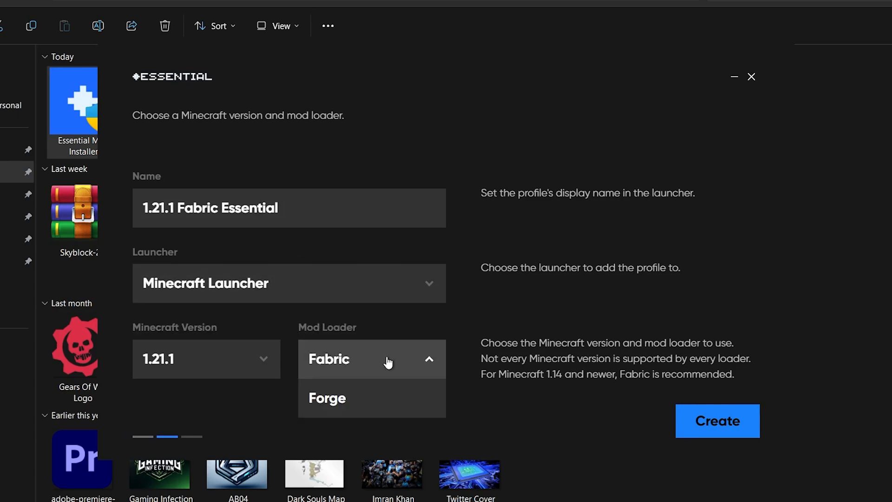
pyautogui.click(327, 398)
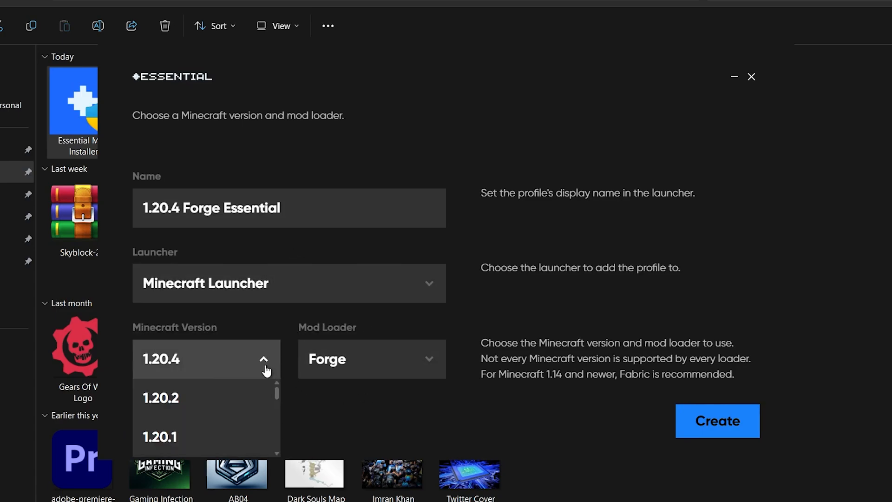
pyautogui.moveTo(213, 368)
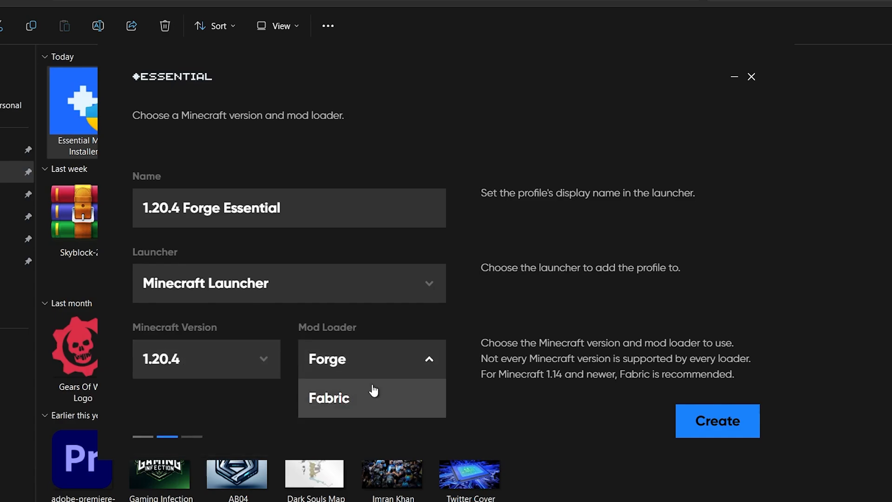
pyautogui.click(329, 397)
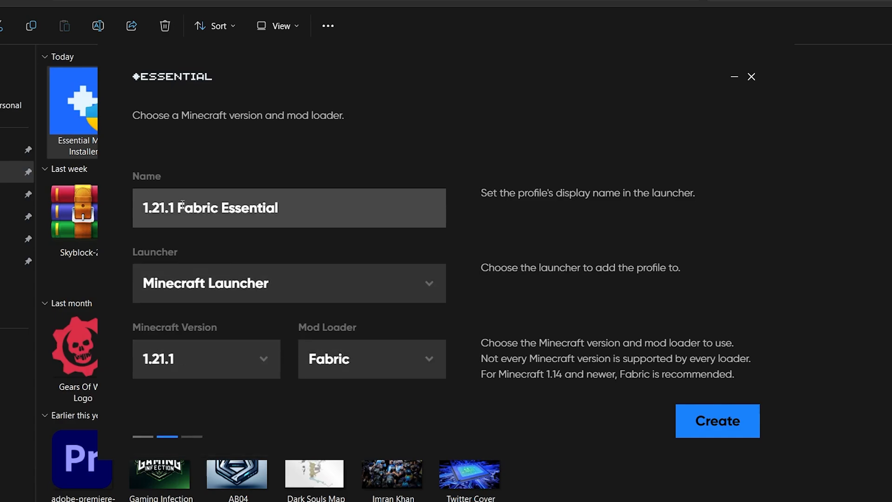
pyautogui.click(289, 284)
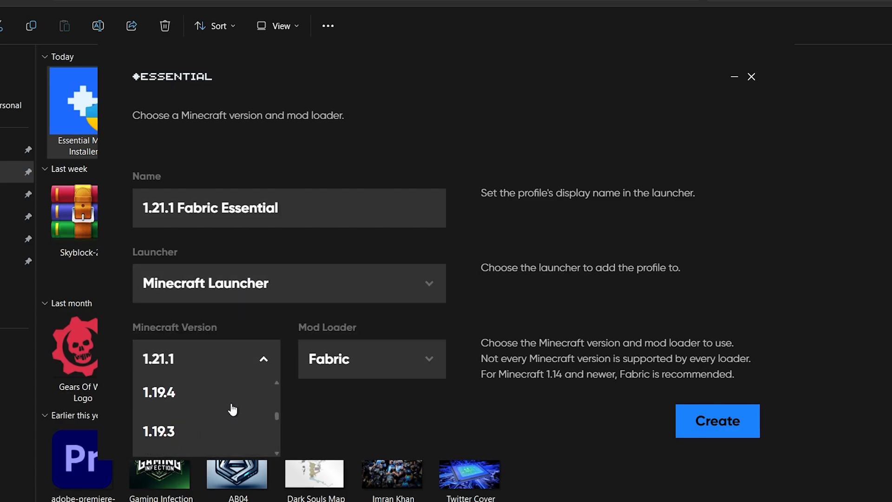
pyautogui.click(370, 358)
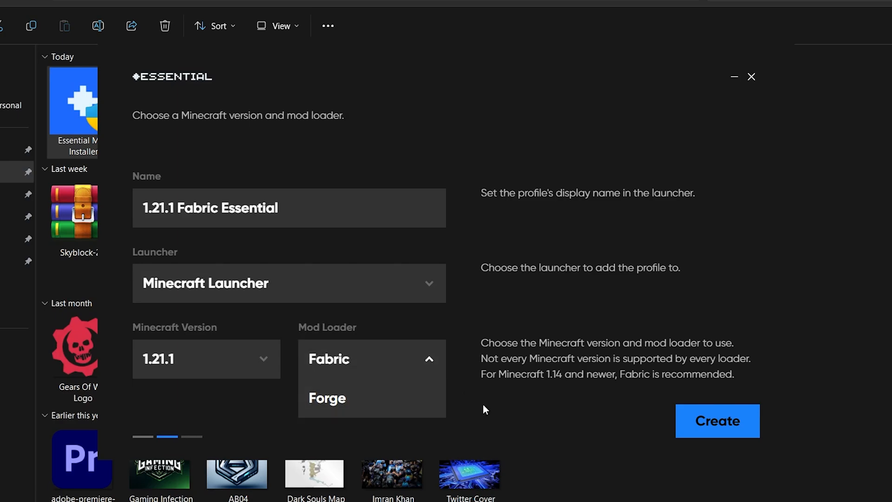
pyautogui.click(370, 358)
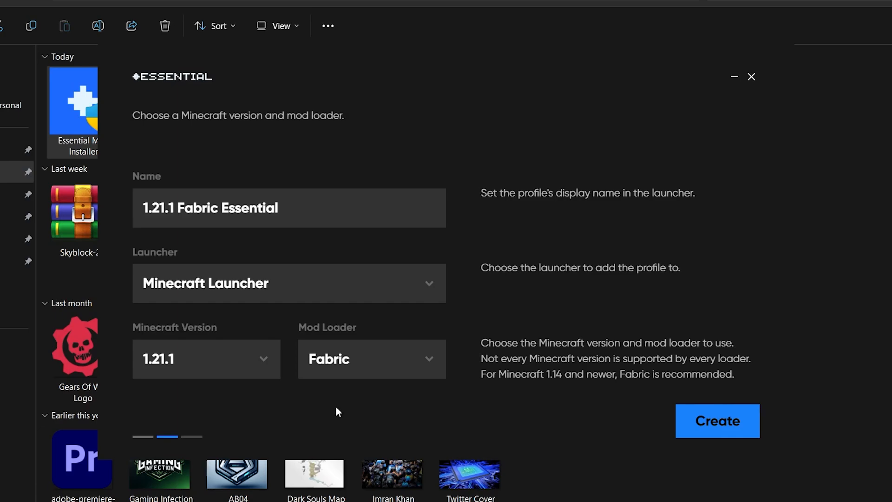
pyautogui.click(717, 421)
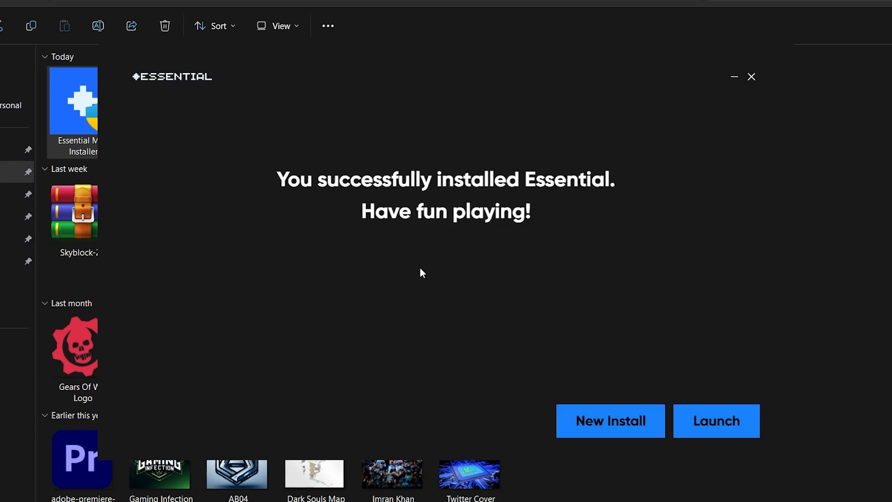
pyautogui.moveTo(714, 435)
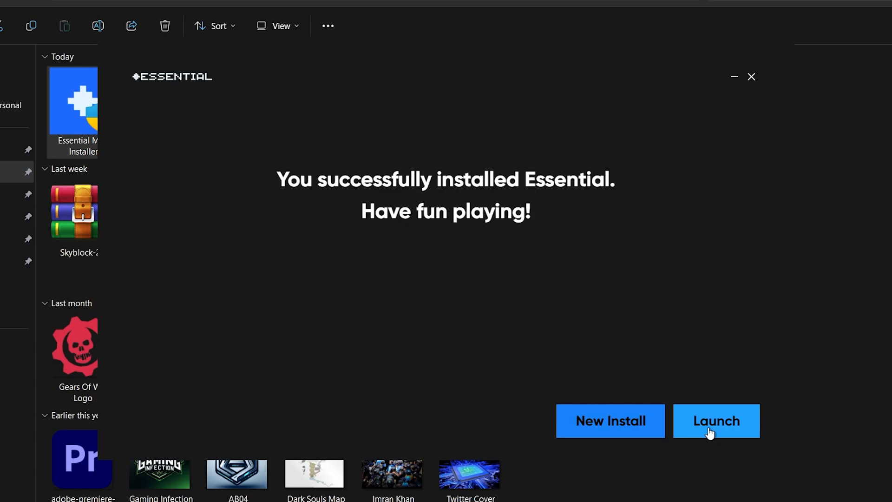
# Launch Minecraft Launcher from the installer's success screen.
pyautogui.click(716, 420)
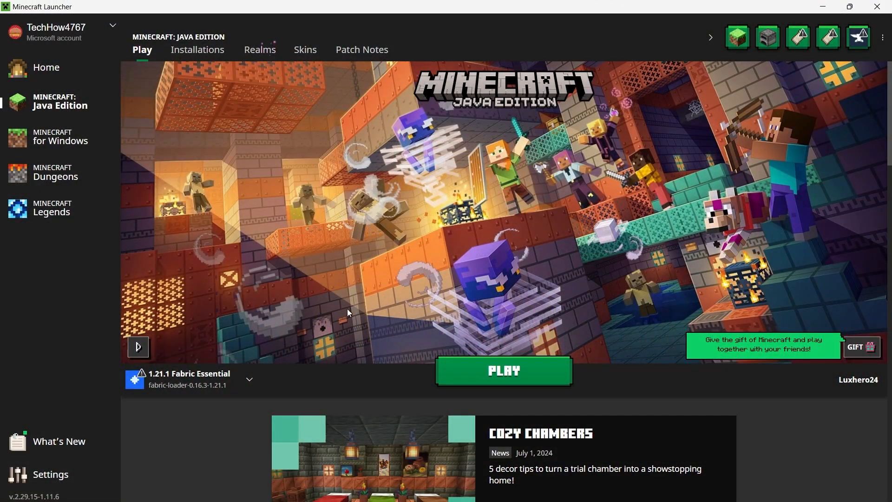
pyautogui.moveTo(135, 380)
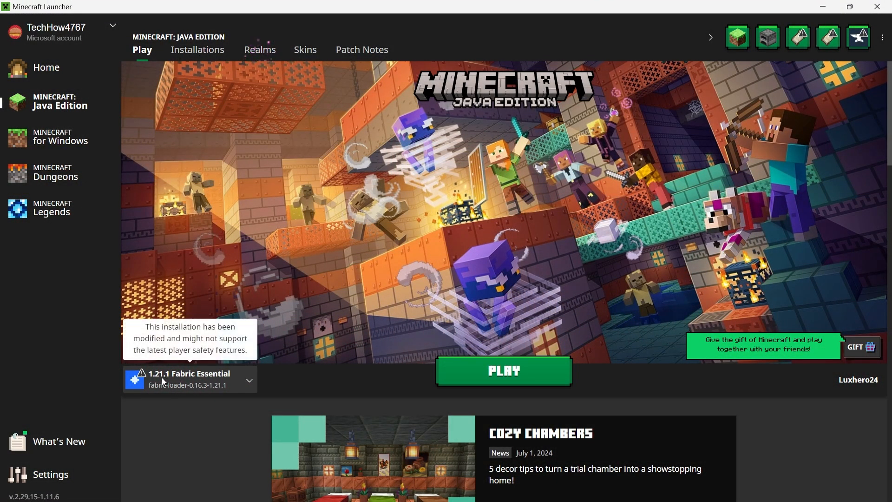
# Play the 1.21.1 Fabric Essential installation, ticking 'I understand the risks'.
pyautogui.click(249, 380)
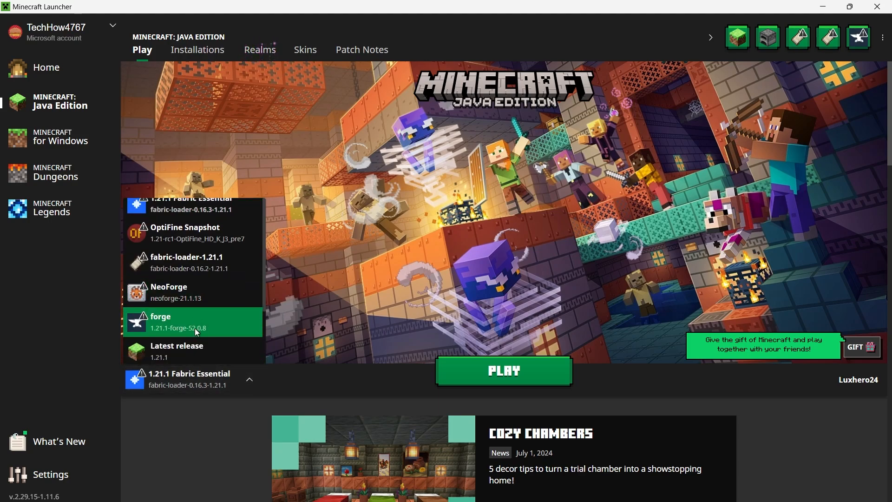
pyautogui.scroll(-3)
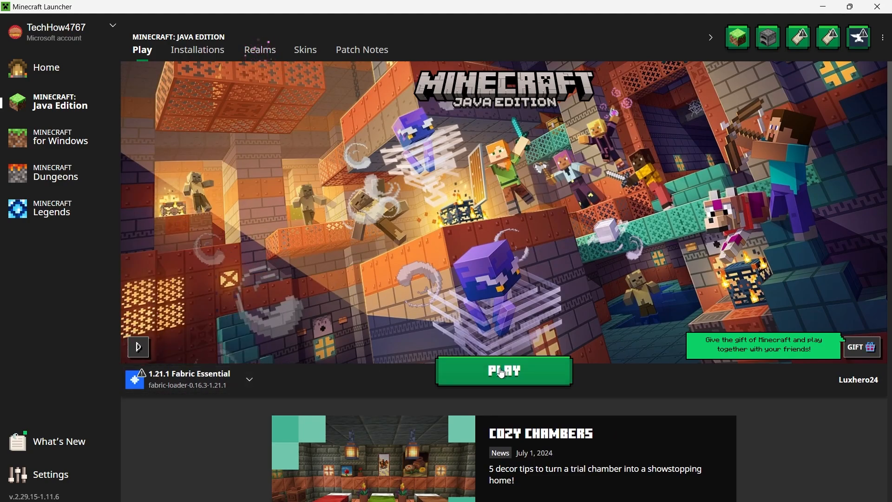
pyautogui.click(503, 370)
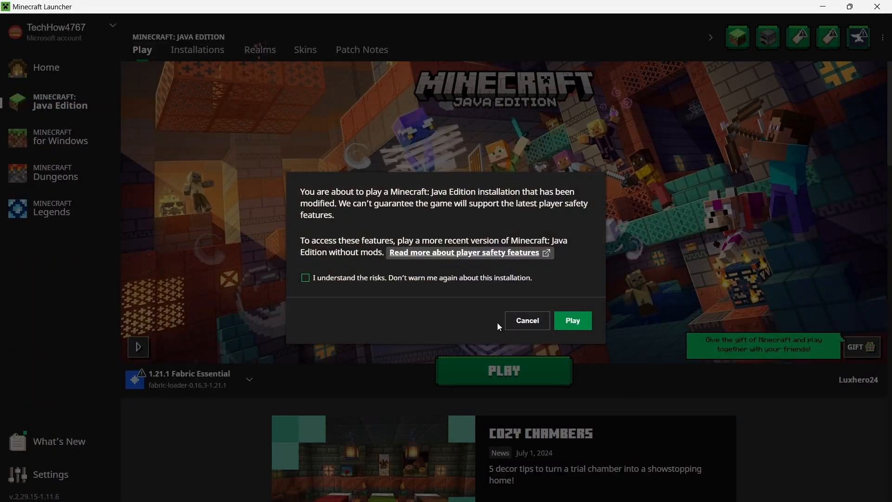
pyautogui.click(306, 278)
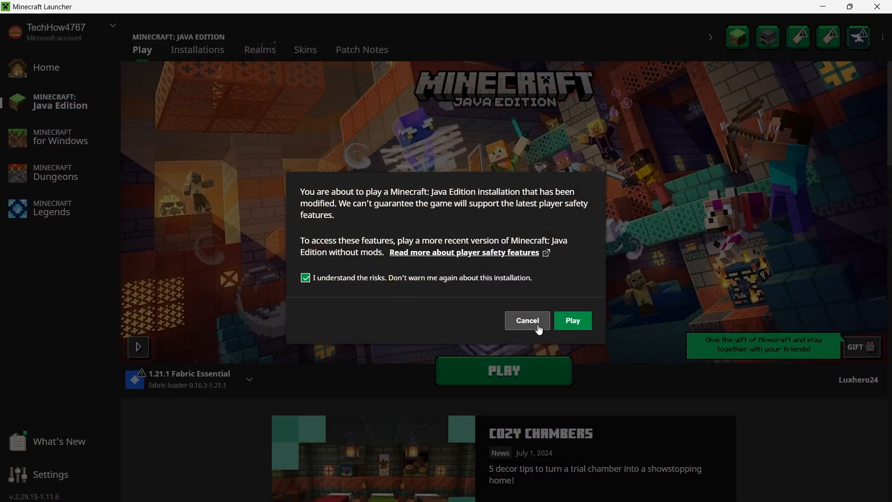
pyautogui.click(572, 320)
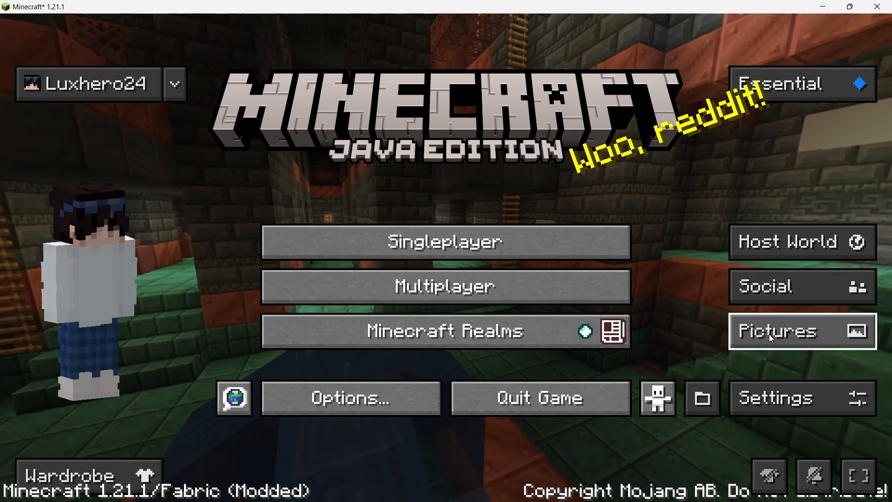
pyautogui.moveTo(469, 206)
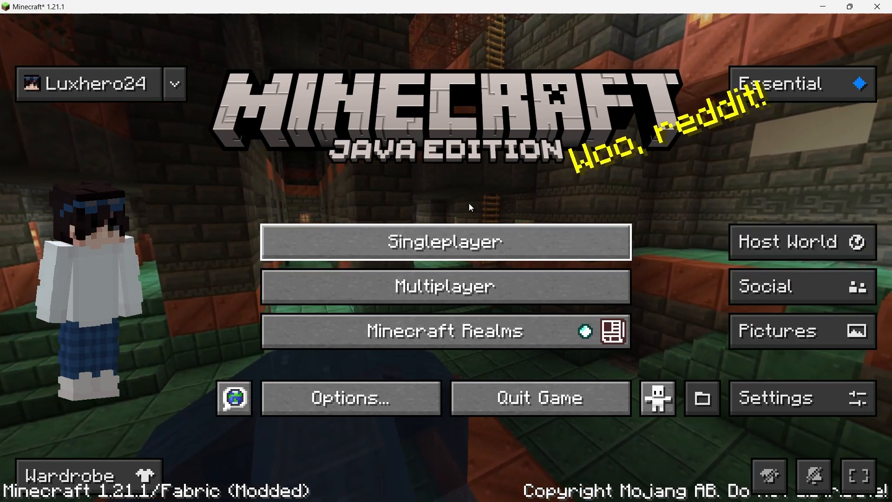
# Expand the account dropdown next to the account name on Minecraft's title screen.
pyautogui.click(175, 84)
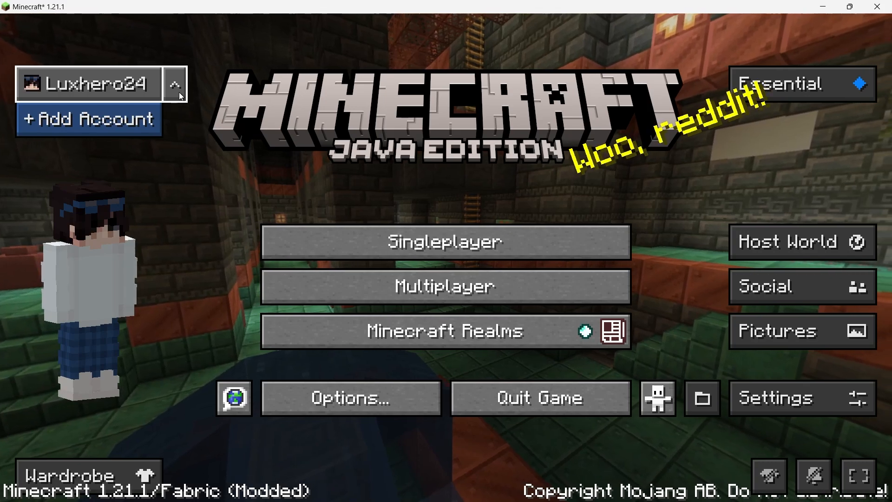